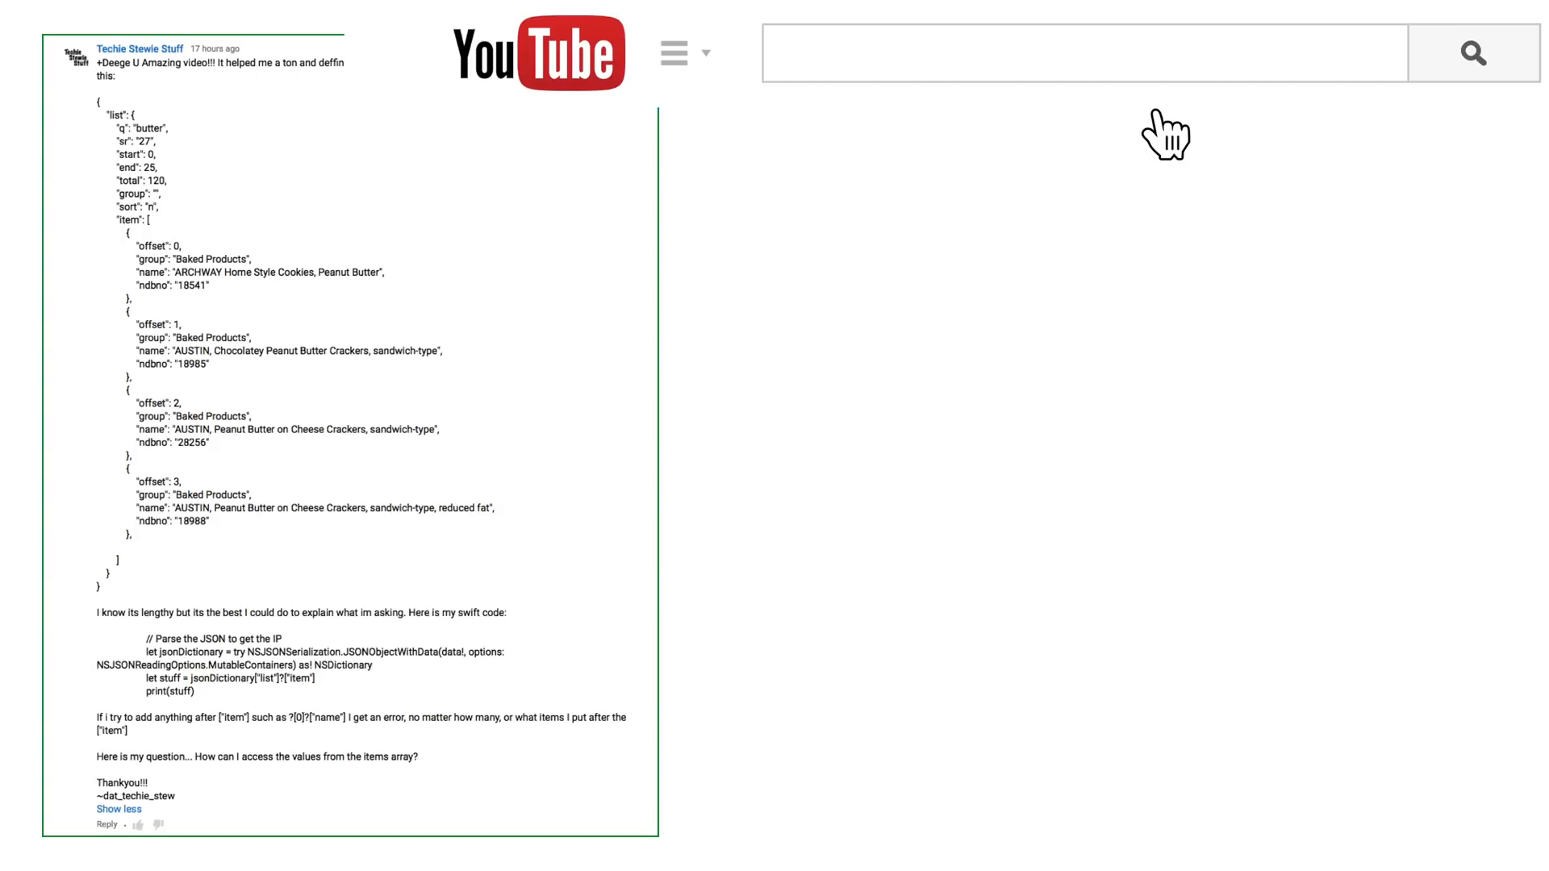
pyautogui.write('Techie Stewie Stuff')
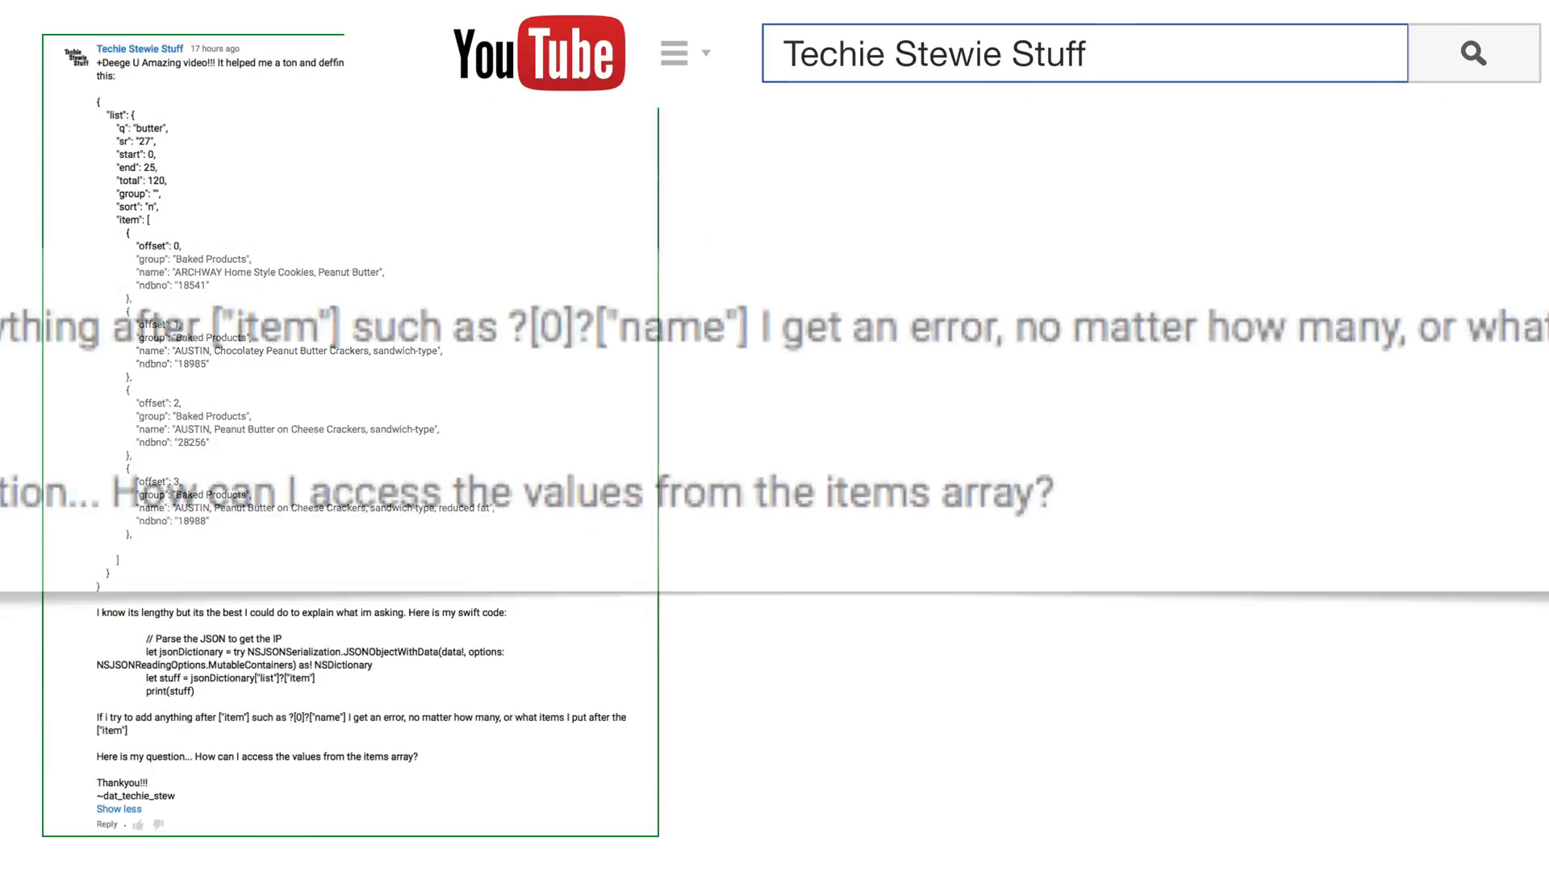